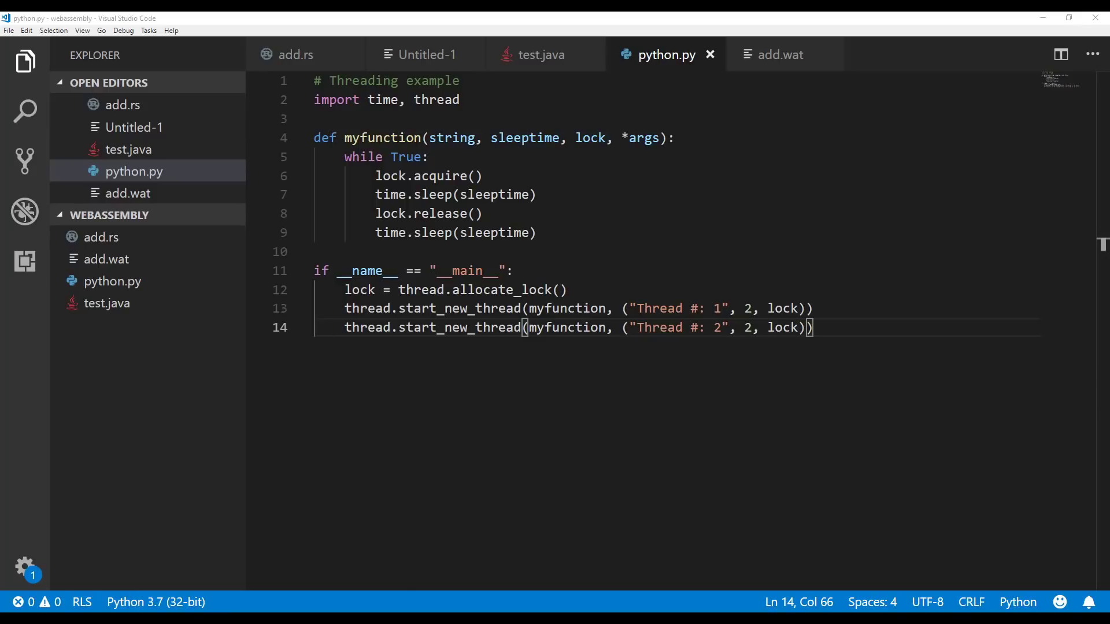
Switch from python.py to the test.java editor tab showing the Java threading program
left_click(542, 55)
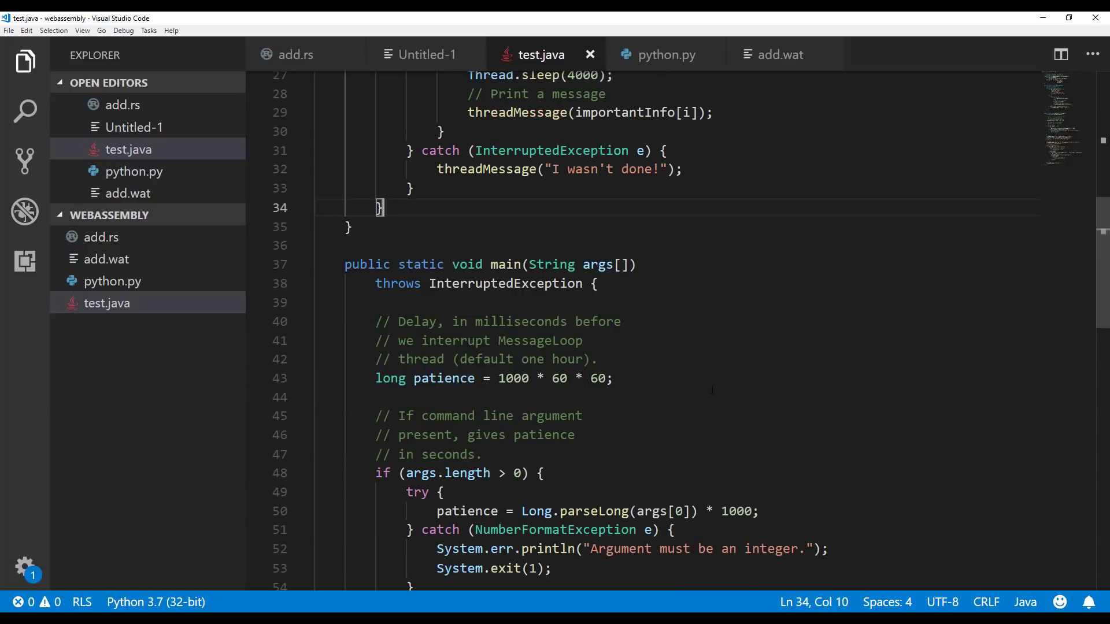
scroll("down", 3)
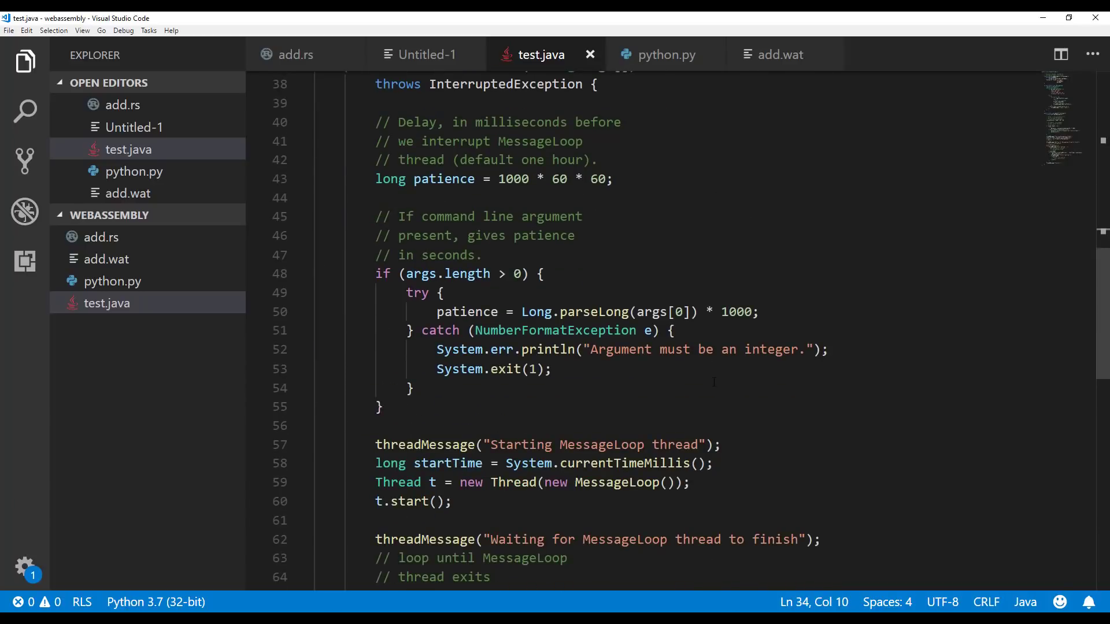
scroll("down", 3)
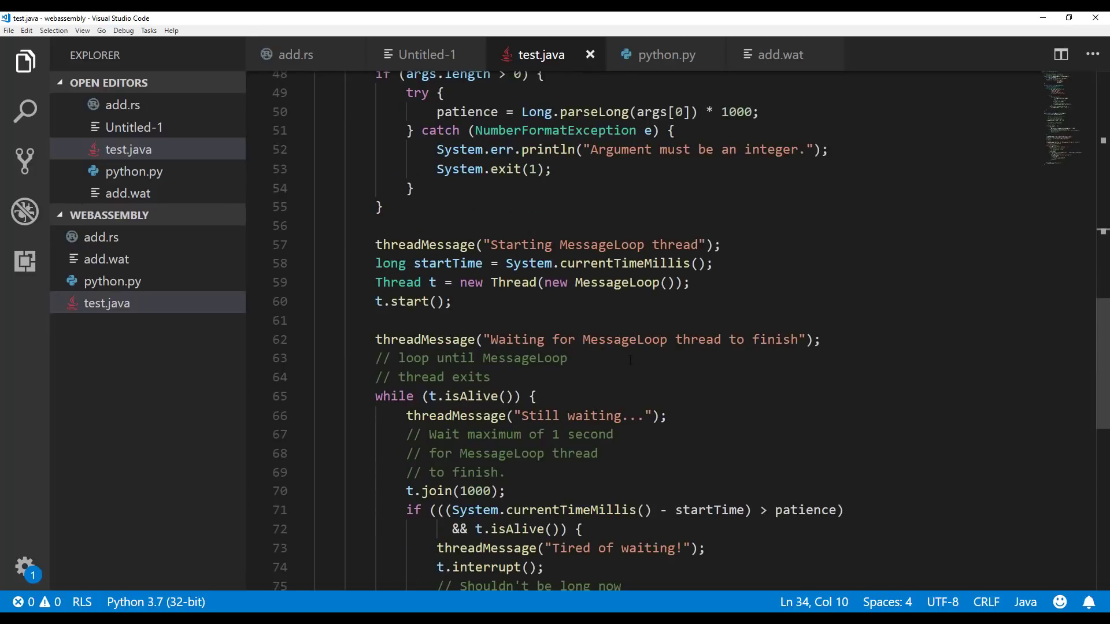
scroll("down", 3)
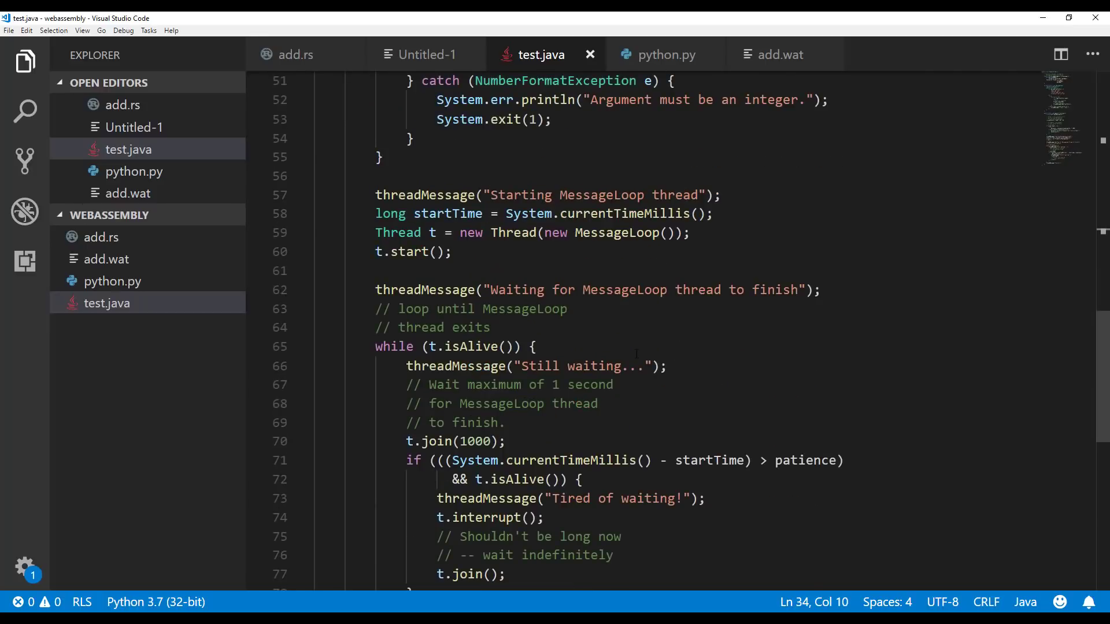